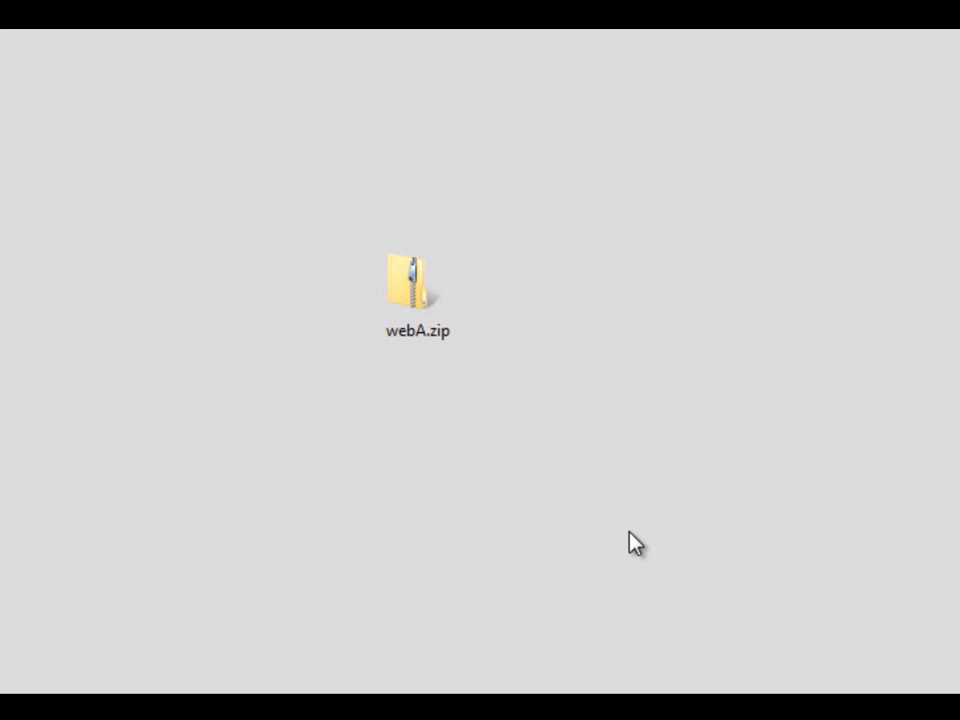
{"action": "mouse_move", "coordinate": [384, 212]}
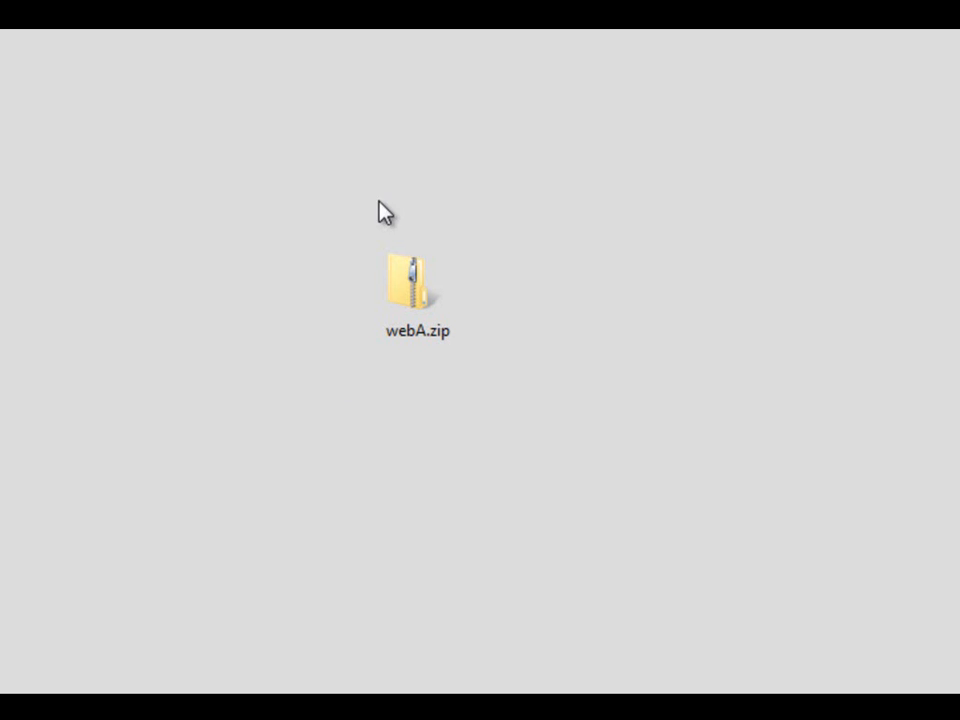
Browse into webA.zip and bring up the actions for the webA folder stored inside it
{"action": "left_click", "coordinate": [416, 284]}
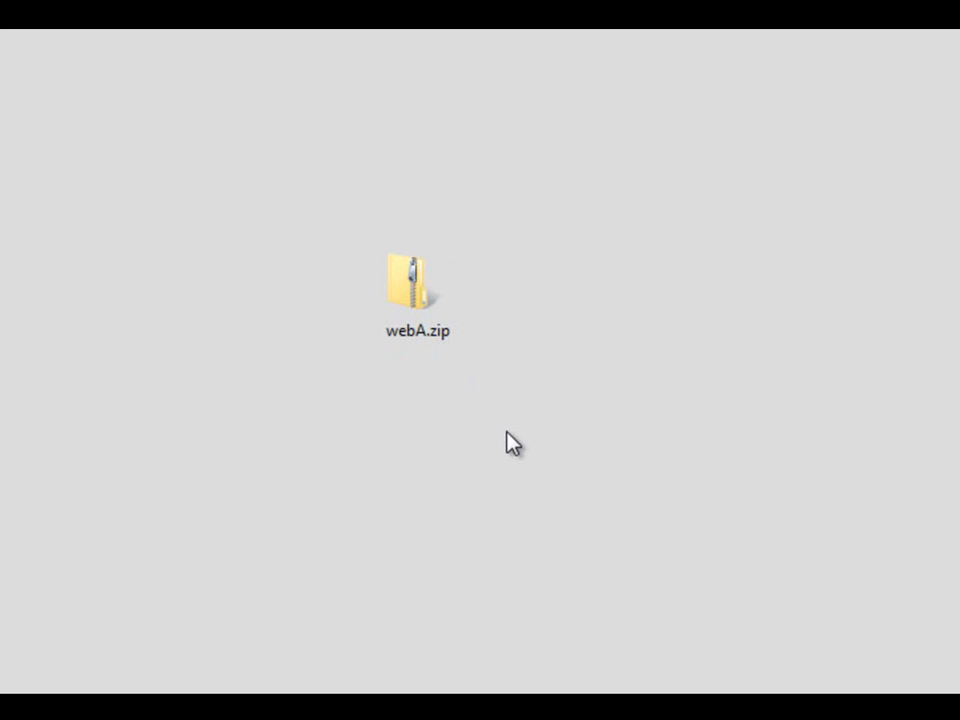
{"action": "left_click", "coordinate": [416, 280]}
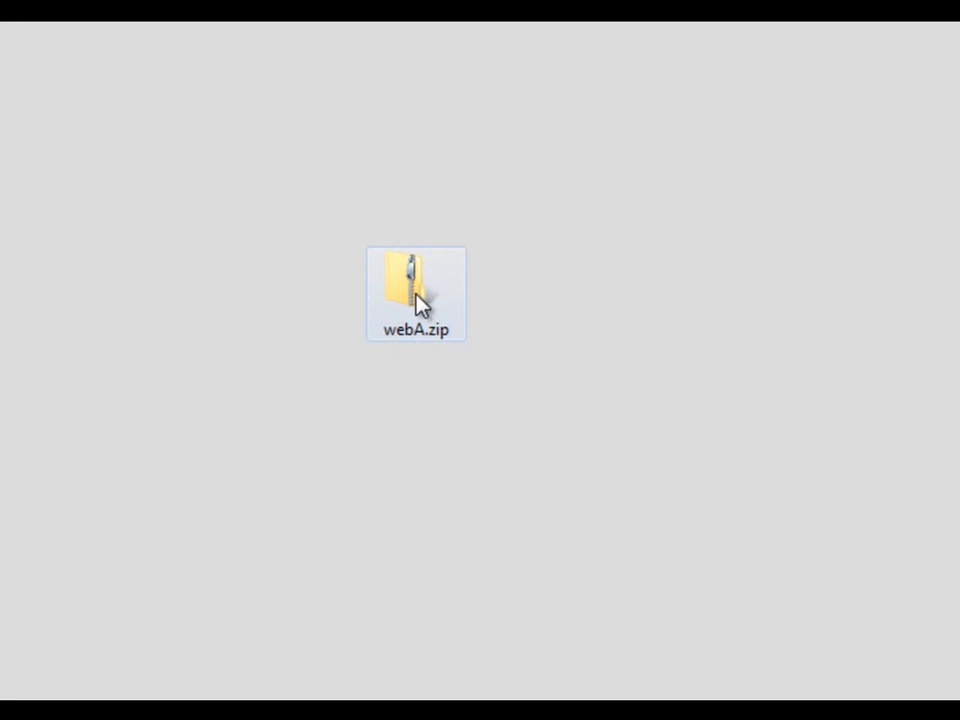
{"action": "double_click", "coordinate": [416, 284]}
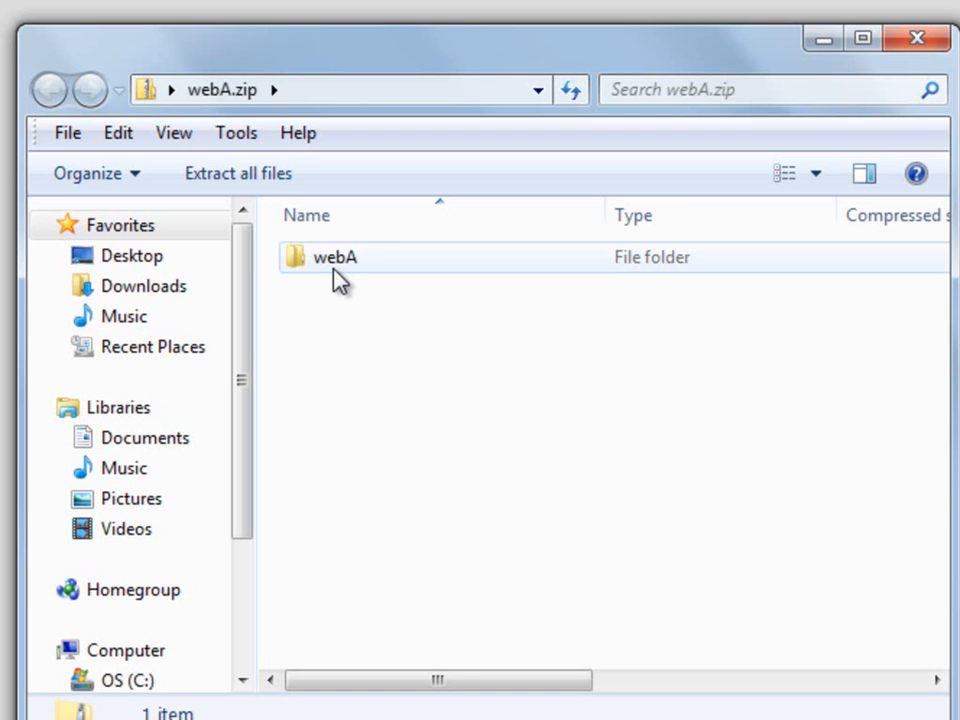
{"action": "double_click", "coordinate": [334, 256]}
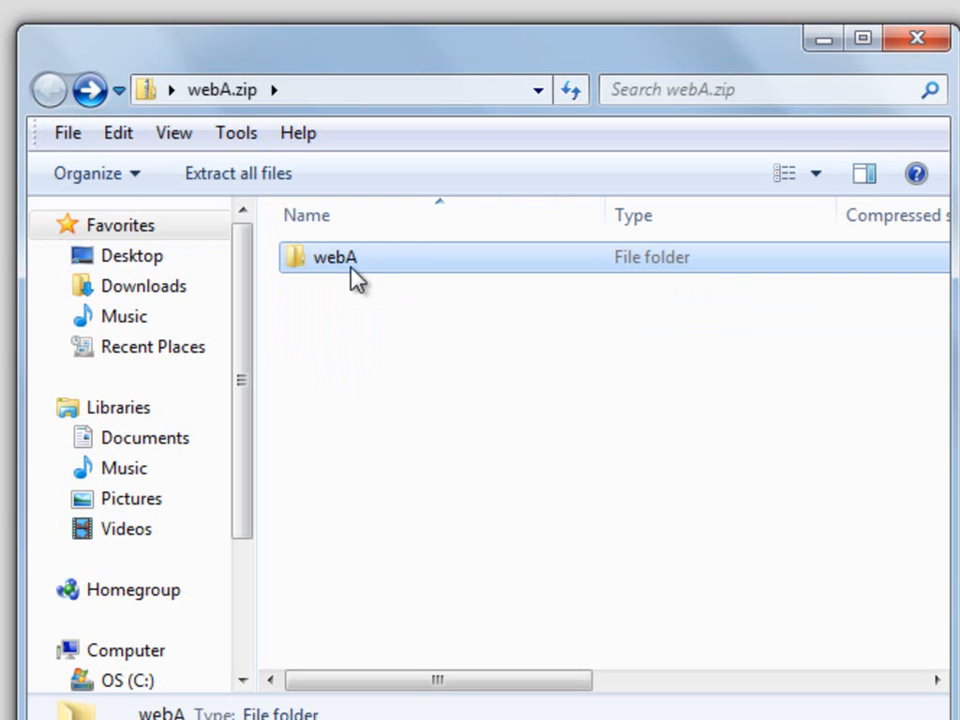
{"action": "right_click", "coordinate": [334, 256]}
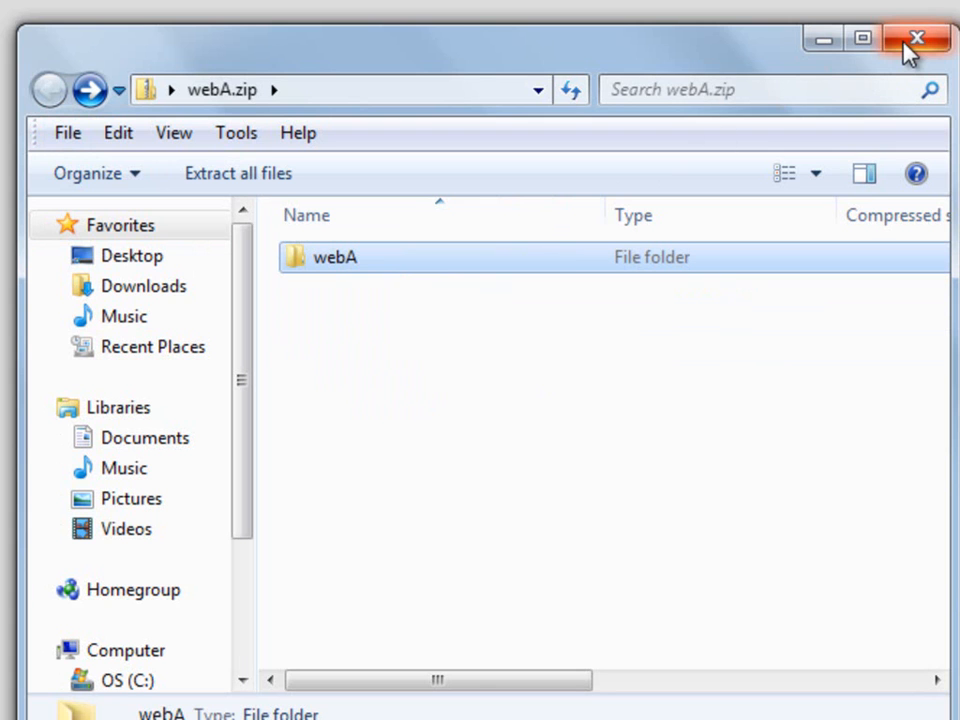
Paste webA onto the desktop, send webA.zip to the Recycle Bin, and centre the webA folder
{"action": "left_click", "coordinate": [916, 38]}
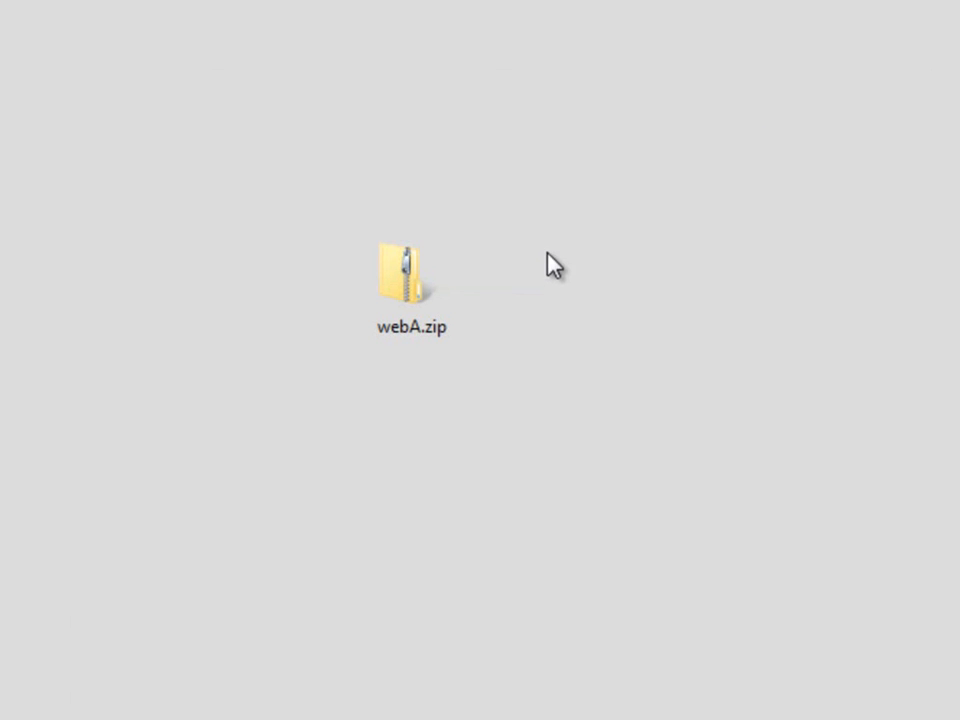
{"action": "right_click", "coordinate": [548, 252]}
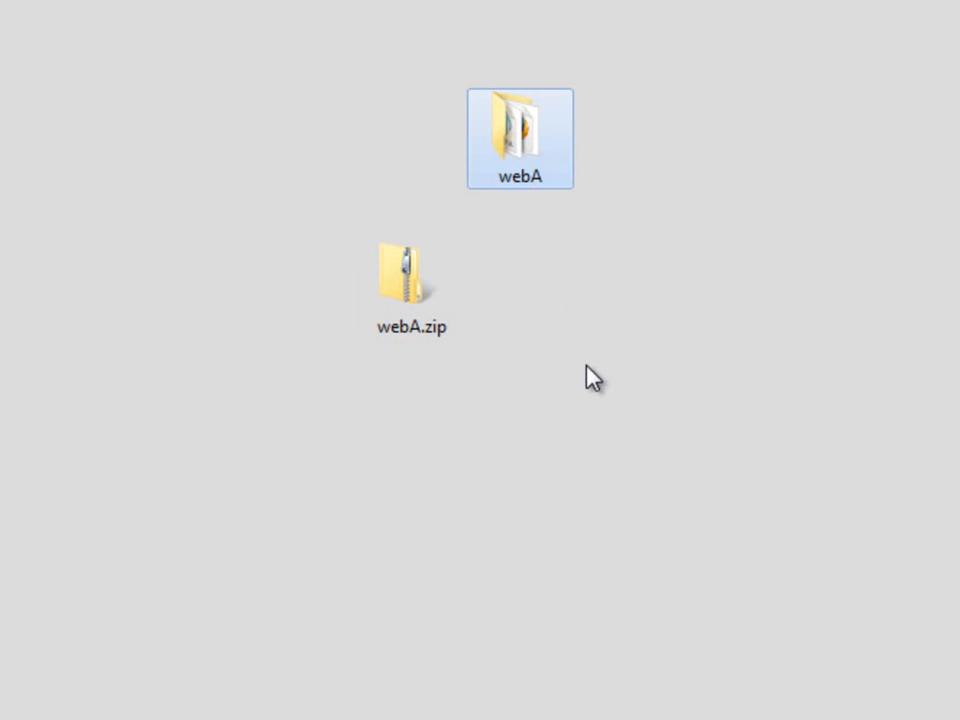
{"action": "left_click", "coordinate": [410, 270]}
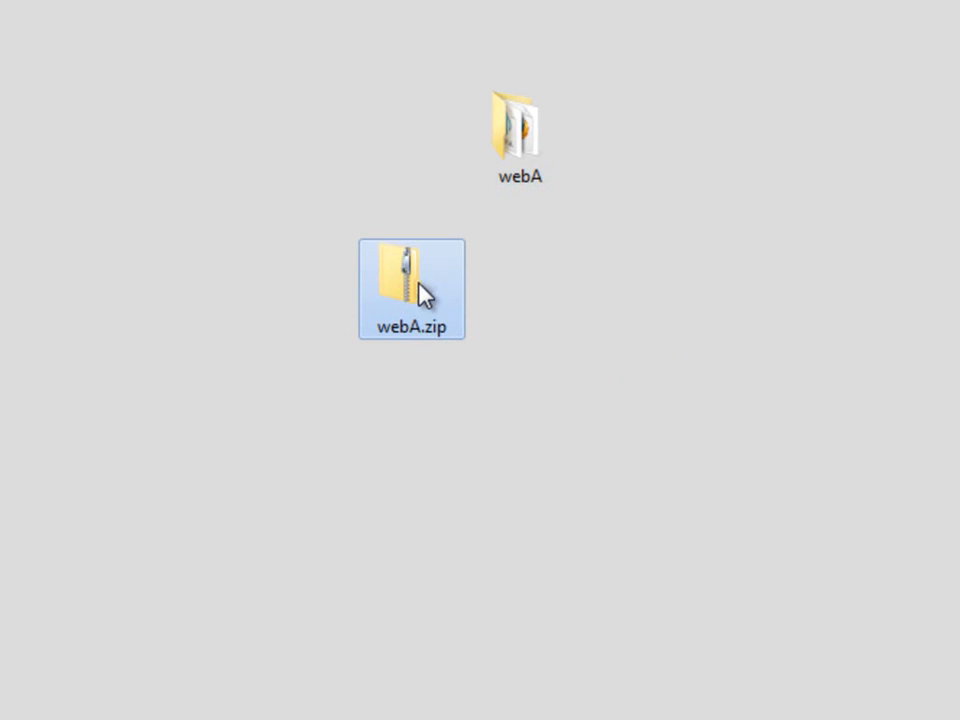
{"action": "left_click_drag", "start_coordinate": [410, 290], "coordinate": [144, 290]}
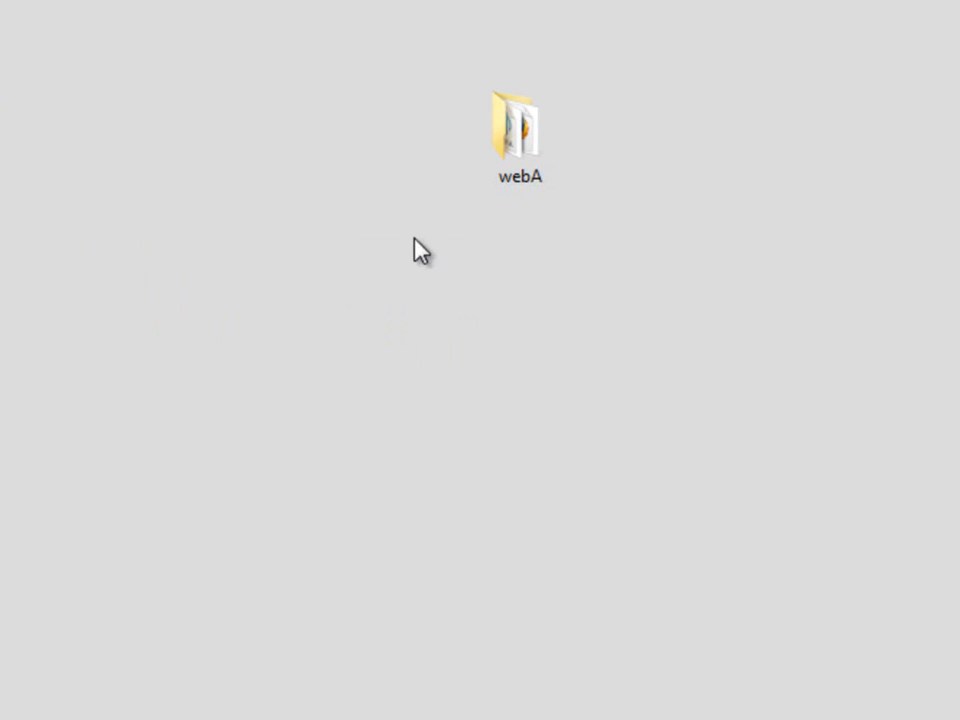
{"action": "left_click_drag", "start_coordinate": [518, 130], "coordinate": [518, 290]}
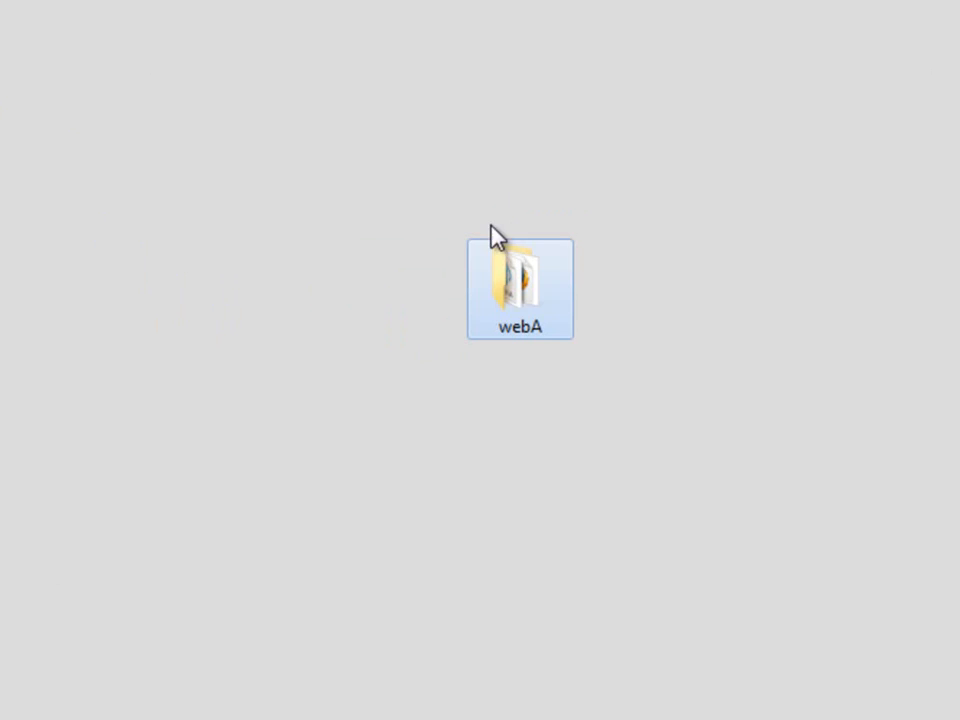
View webA's audio.wma, video.wmv and web.html, then return to the folder icon on the desktop
{"action": "double_click", "coordinate": [520, 290]}
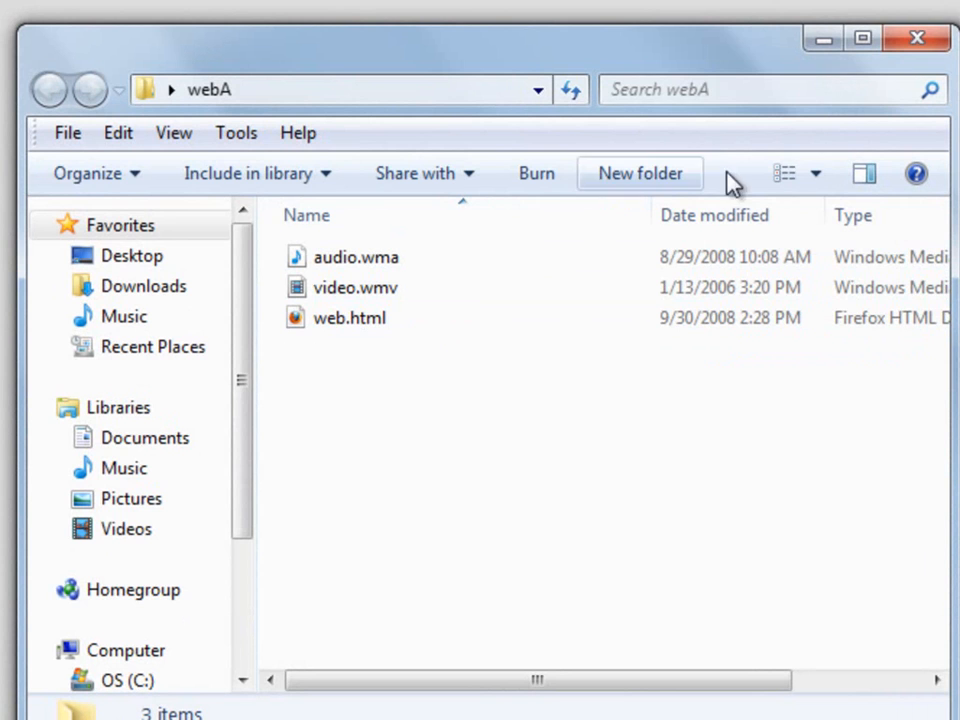
{"action": "left_click", "coordinate": [640, 172]}
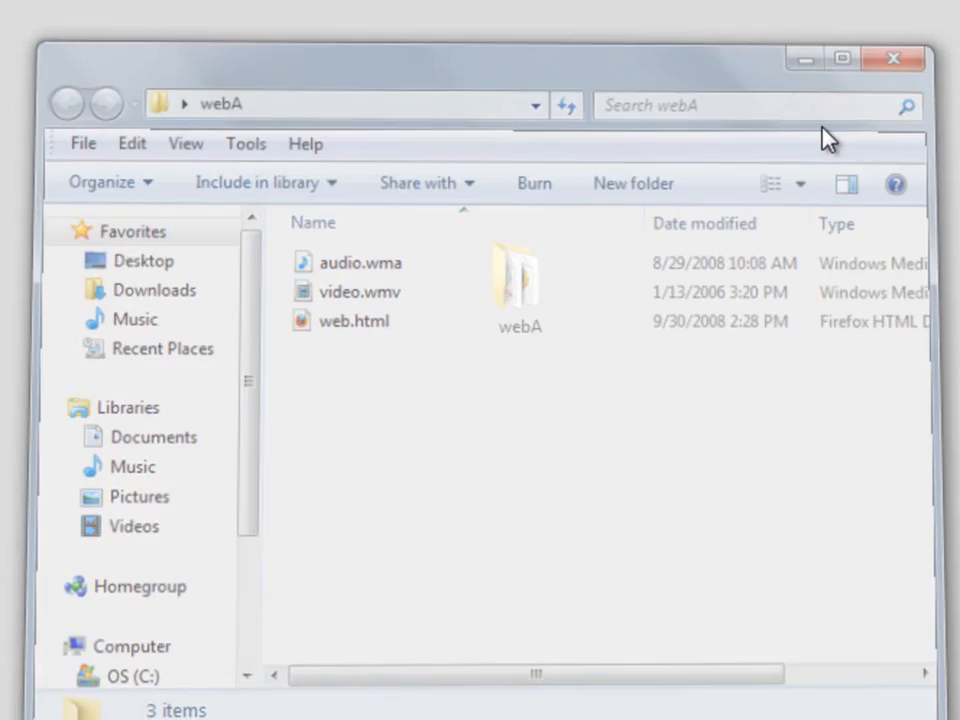
{"action": "left_click", "coordinate": [892, 58]}
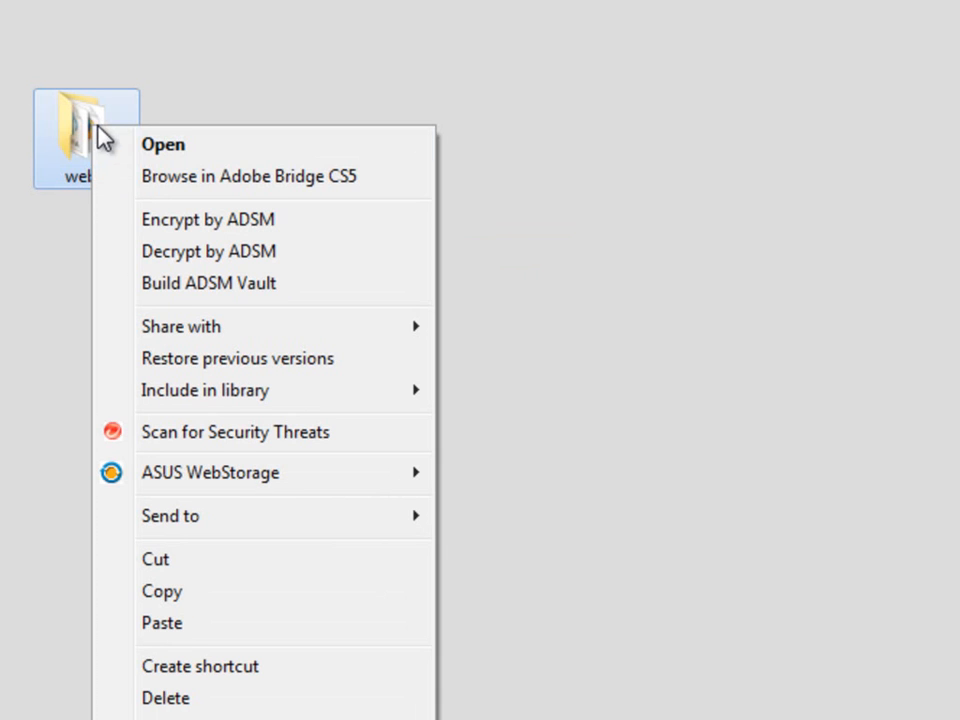
Send webA to a Compressed (zipped) folder, creating webA.zip on the desktop
{"action": "left_click", "coordinate": [170, 516]}
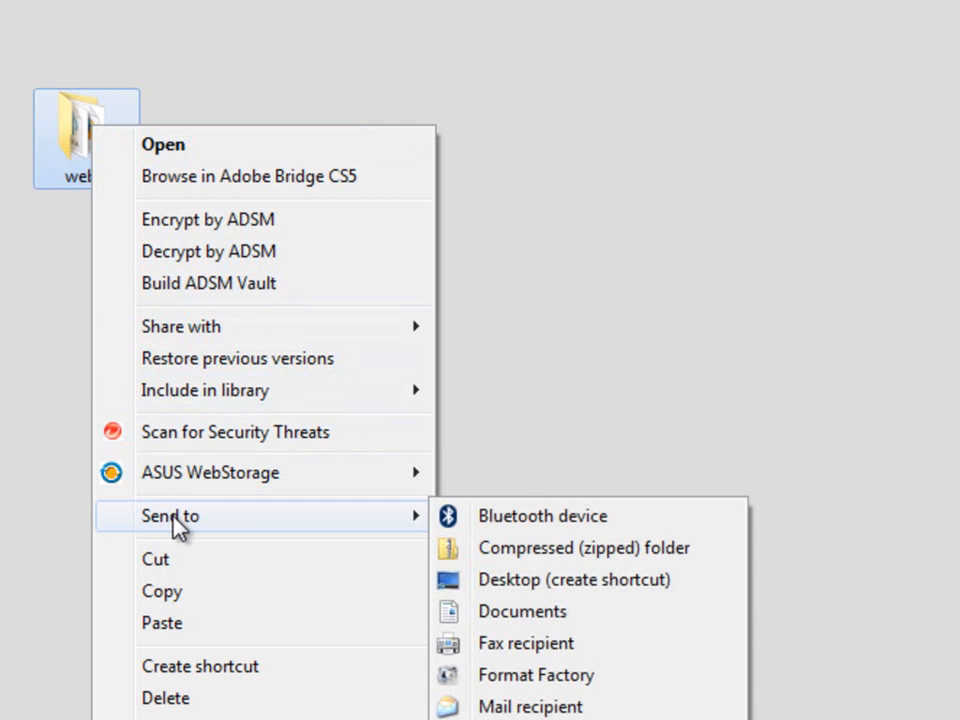
{"action": "mouse_move", "coordinate": [596, 548]}
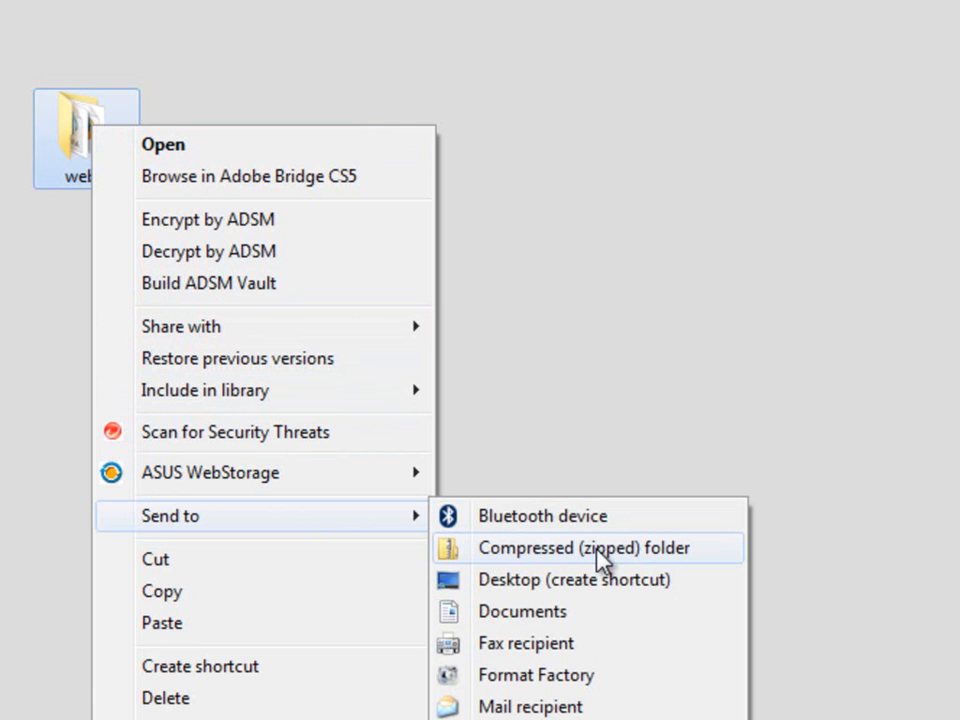
{"action": "left_click", "coordinate": [584, 548]}
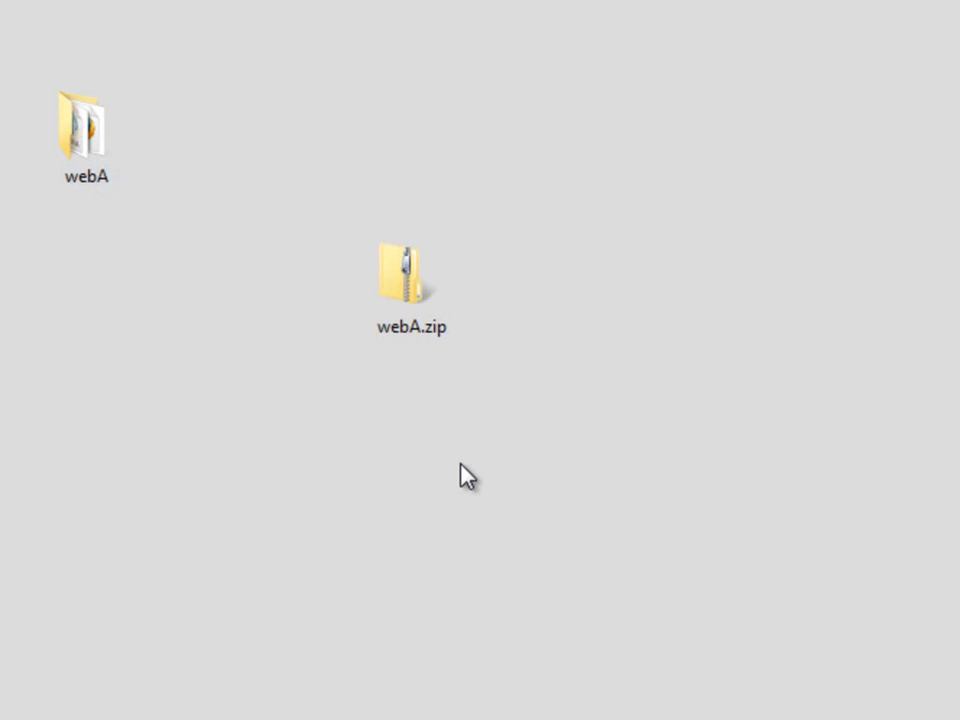
{"action": "mouse_move", "coordinate": [590, 540]}
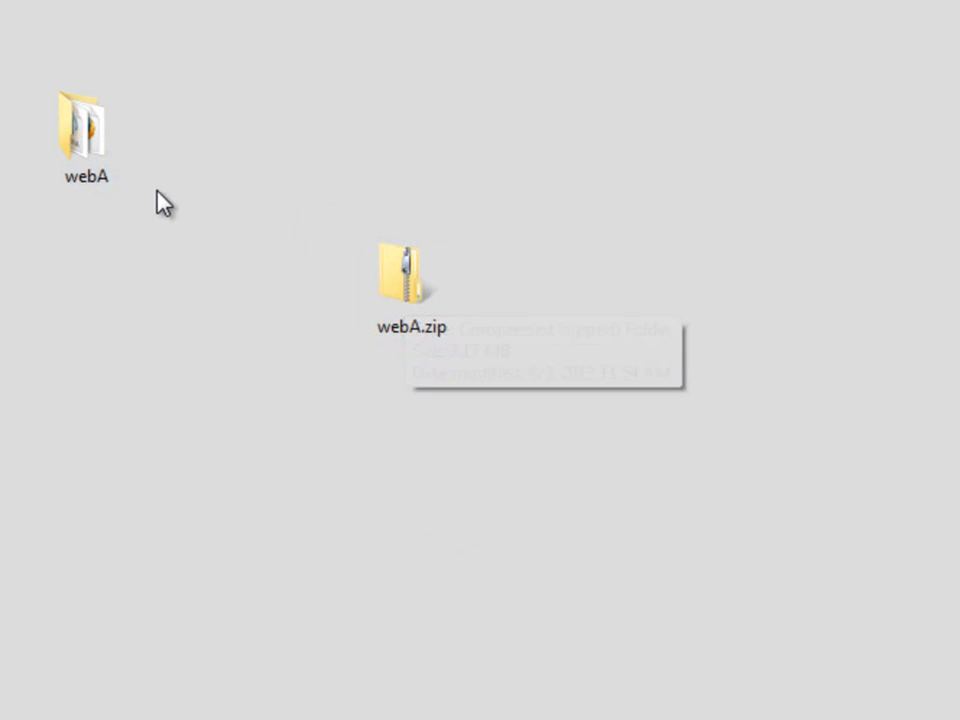
{"action": "mouse_move", "coordinate": [428, 412]}
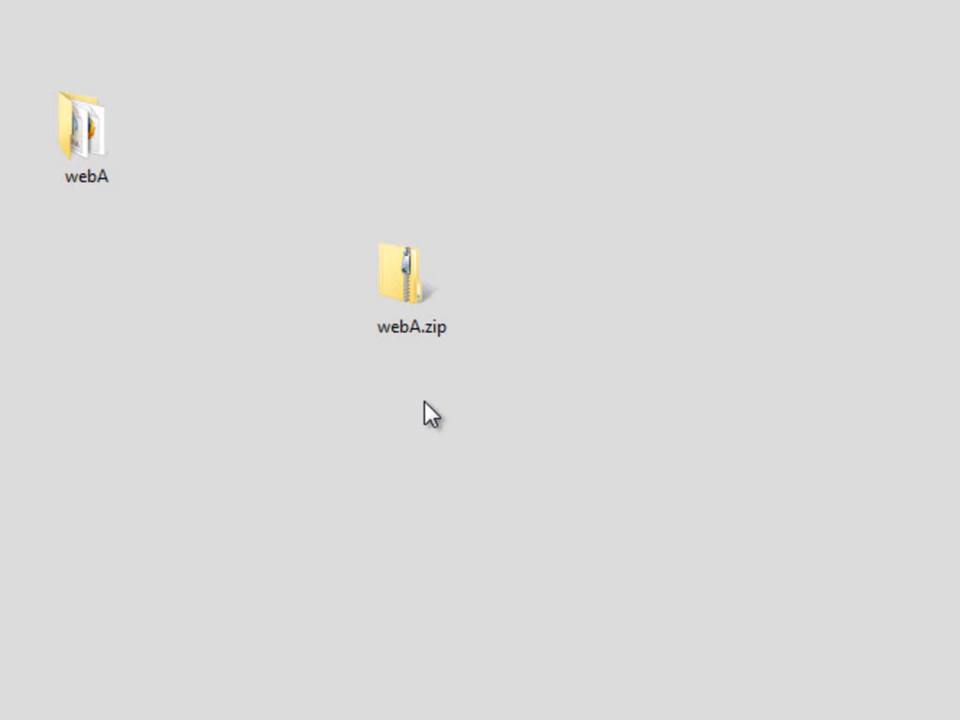
{"action": "left_click", "coordinate": [408, 280]}
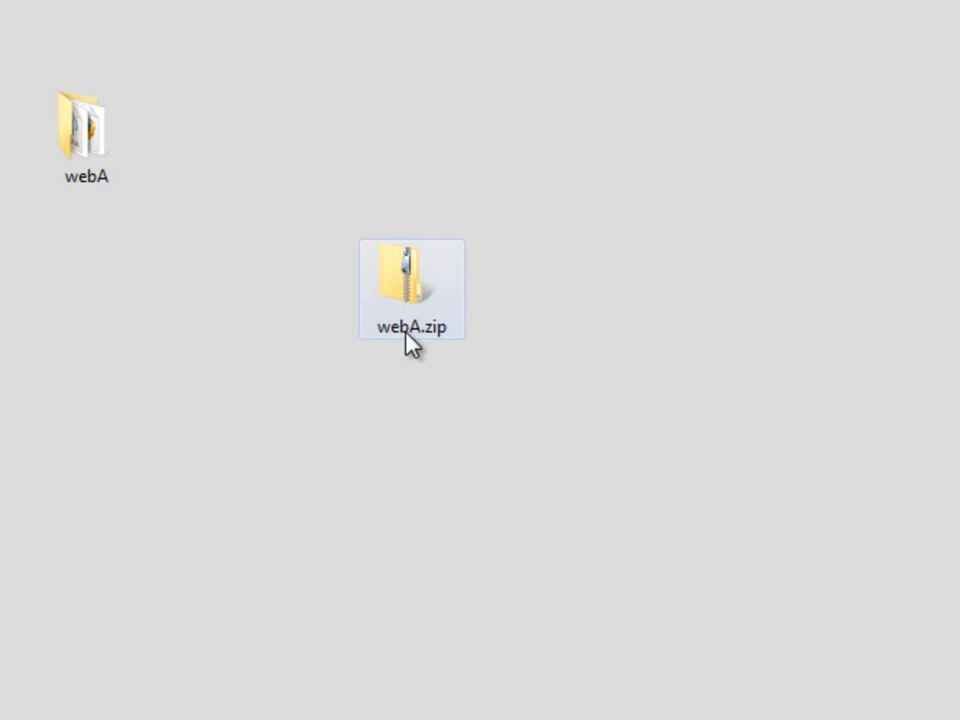
{"action": "mouse_move", "coordinate": [390, 300]}
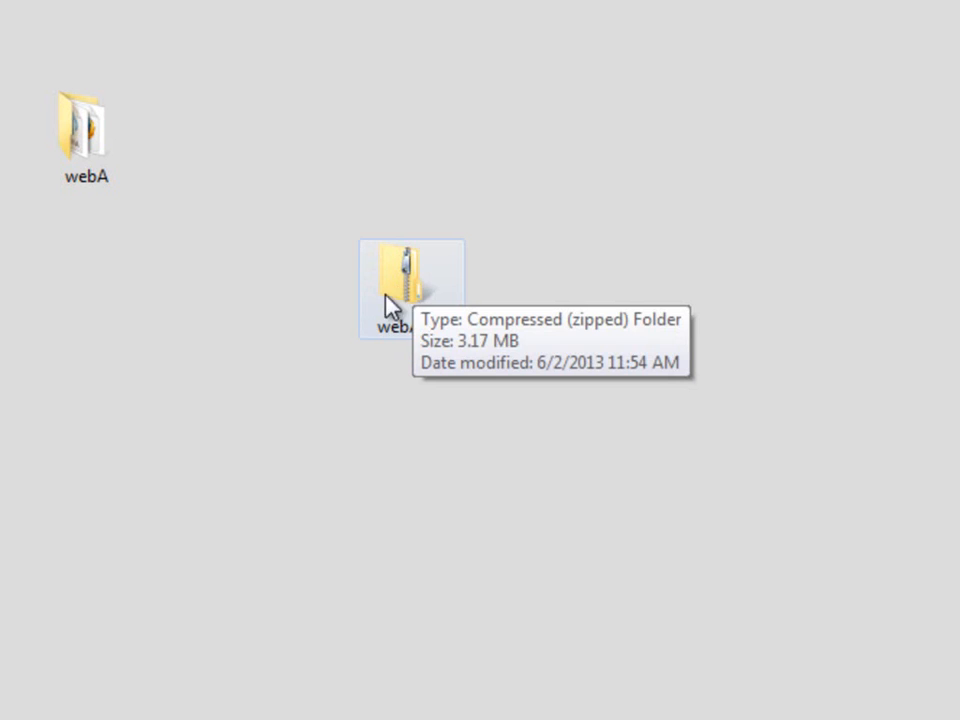
{"action": "mouse_move", "coordinate": [384, 412]}
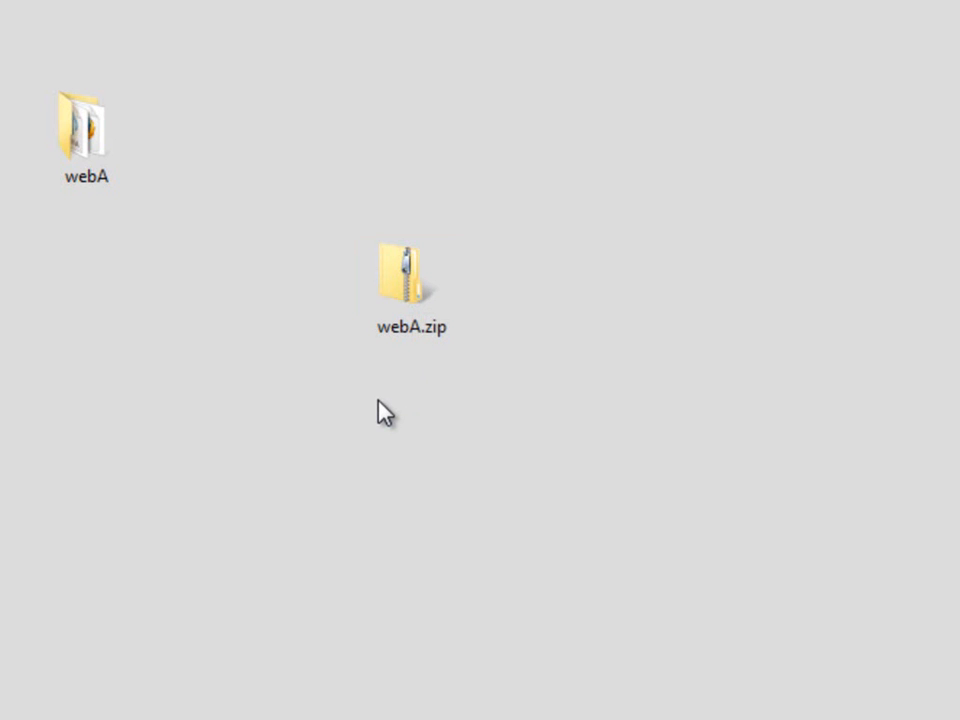